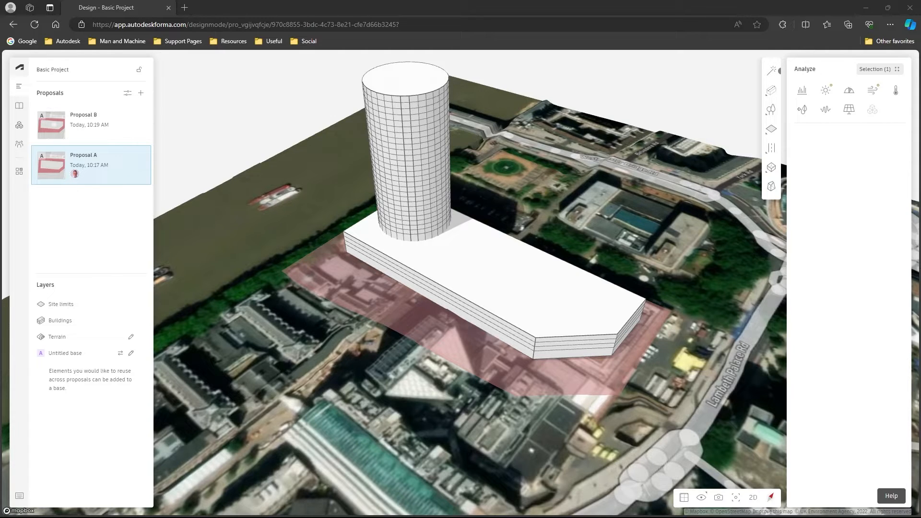
mouse_move(88, 116)
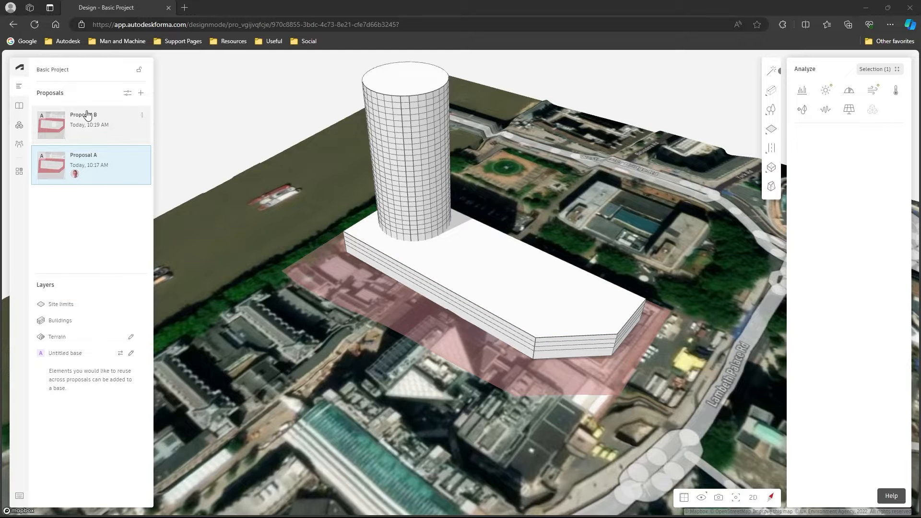
- Compare the two proposals, run rapid wind analysis on Proposal A, and open its wind history
click(86, 124)
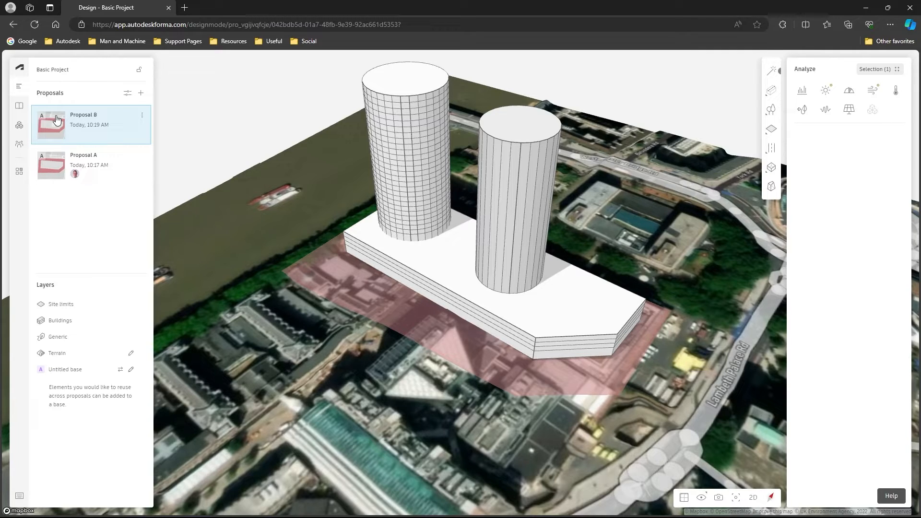
click(87, 158)
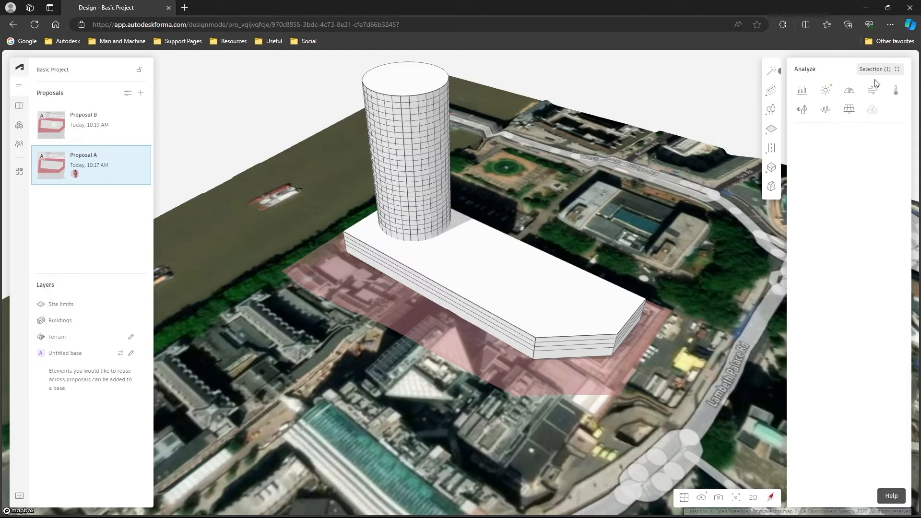
mouse_move(890, 247)
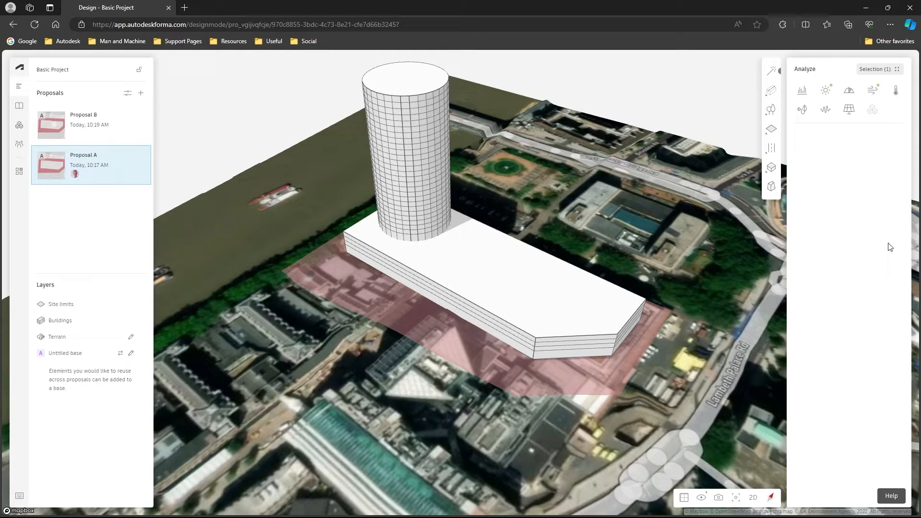
mouse_move(825, 89)
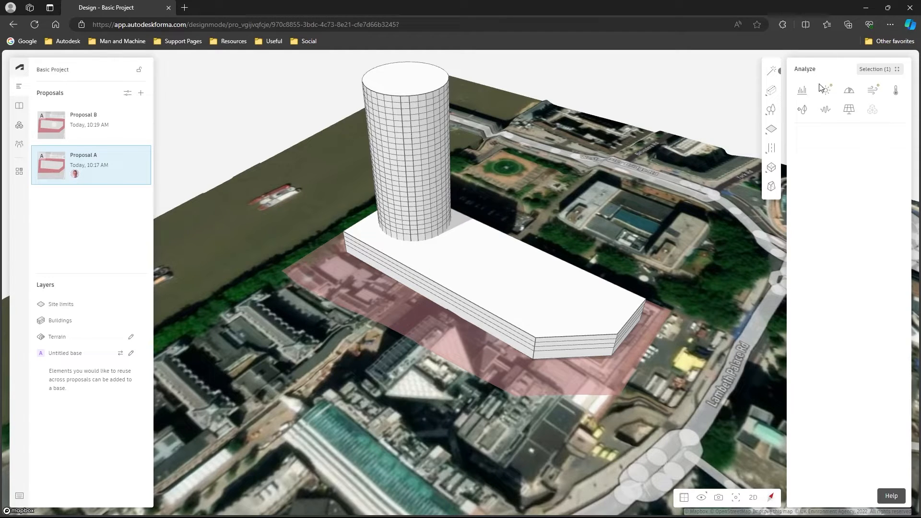
mouse_move(872, 91)
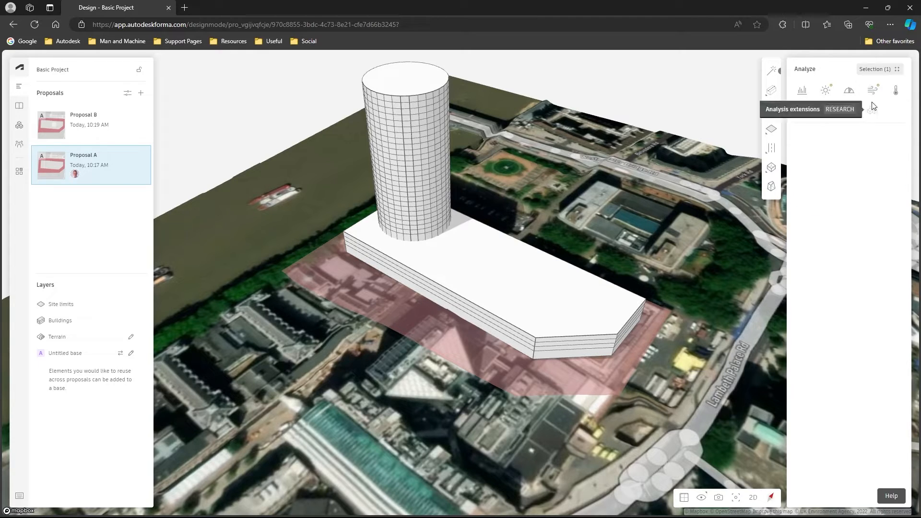
click(872, 90)
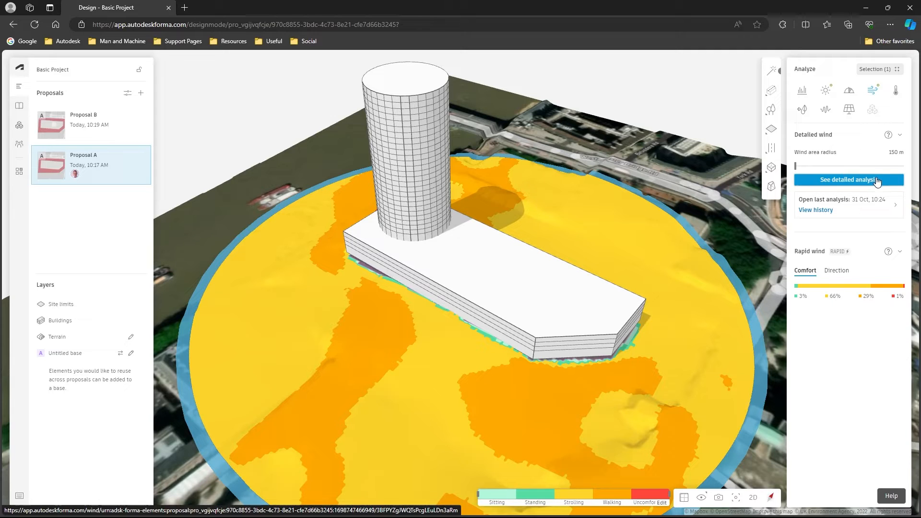
mouse_move(822, 223)
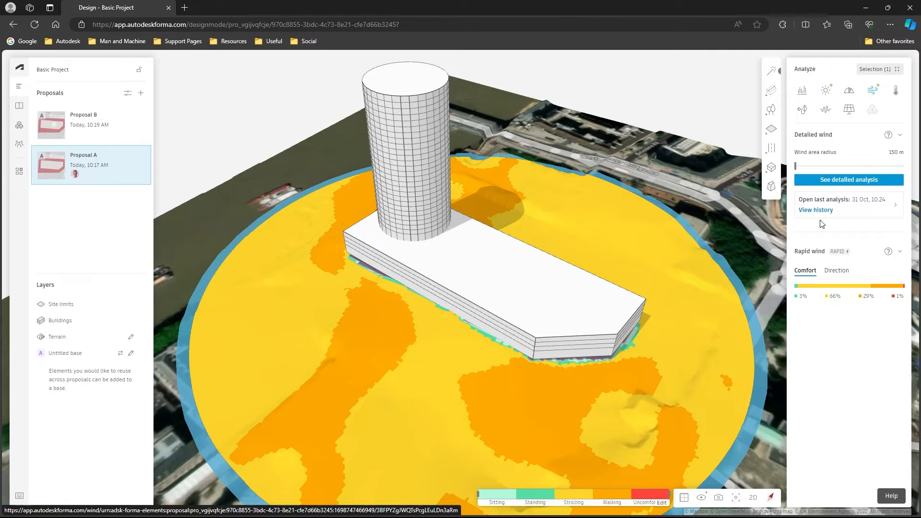
click(815, 210)
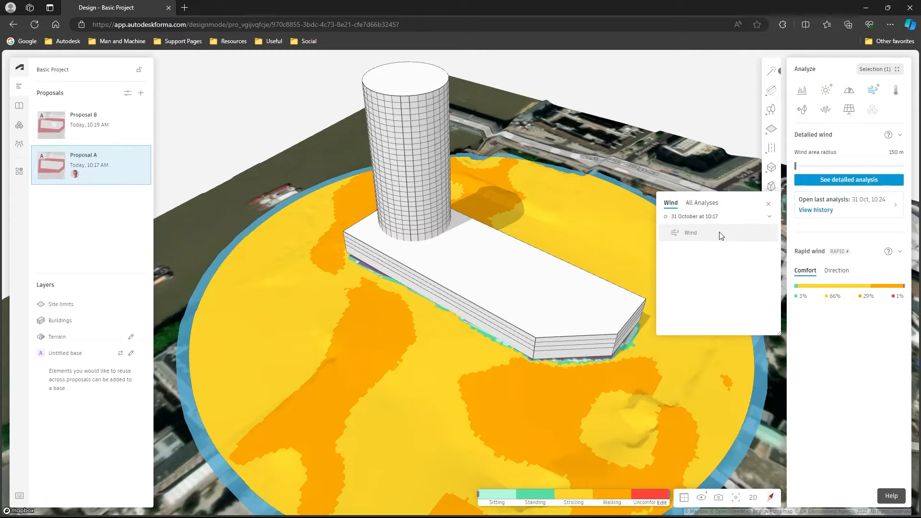
- Open Proposal A's saved detailed Wind analysis from history, review it, then exit back
click(849, 180)
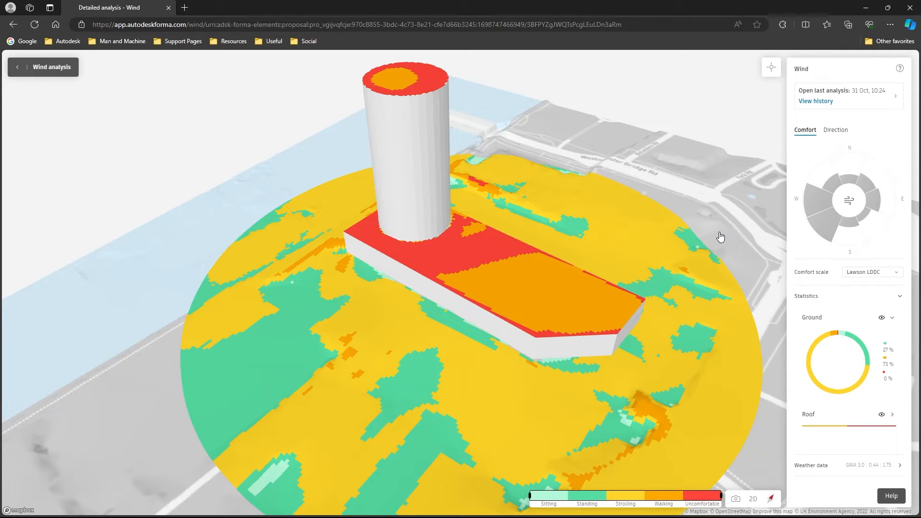
mouse_move(743, 202)
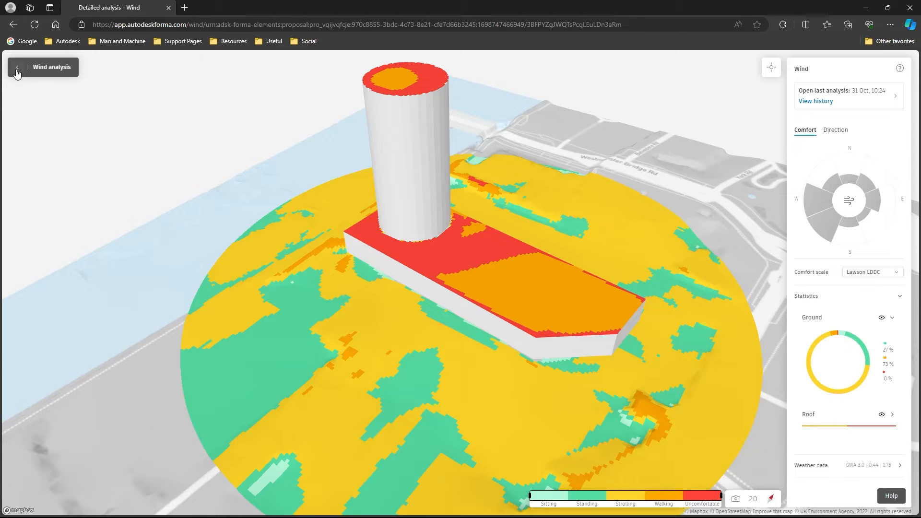
click(17, 66)
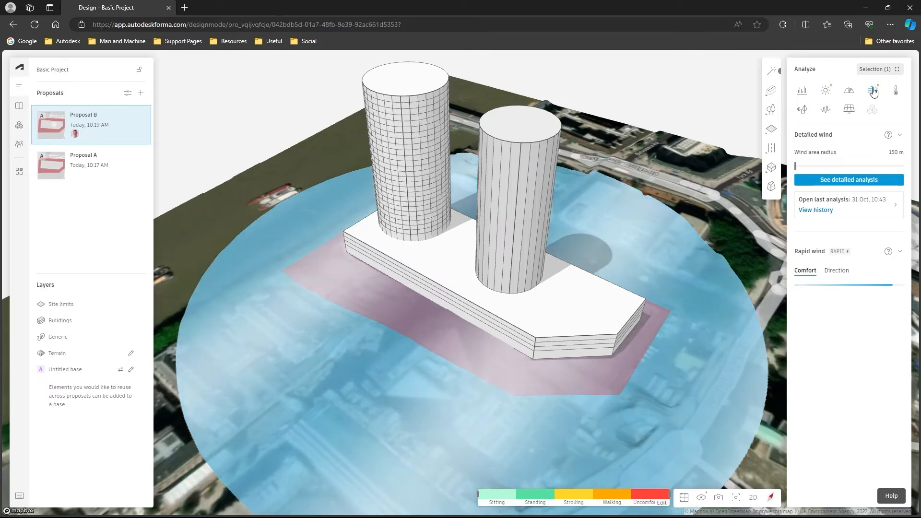
- Run the rapid wind analysis on Proposal B's two-tower design
click(872, 90)
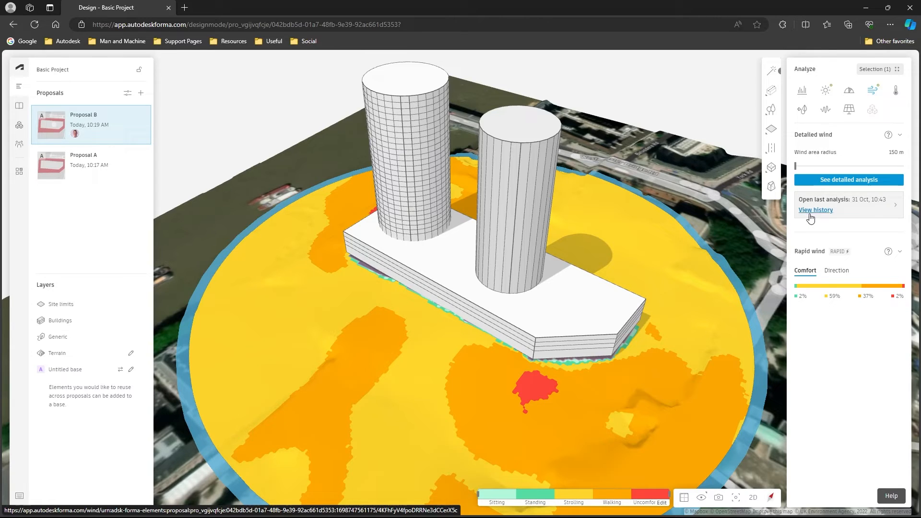
- Open Proposal B's wind history and choose the latest detailed Wind analysis
click(815, 210)
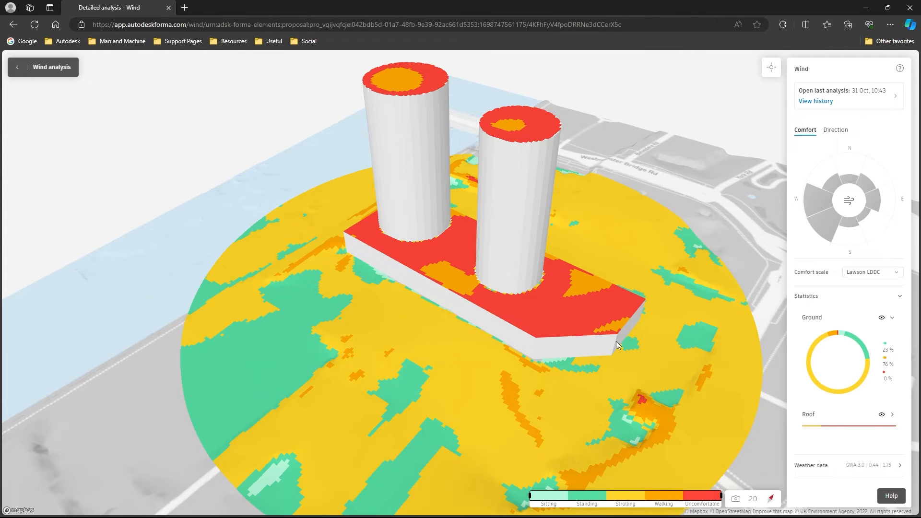
mouse_move(352, 295)
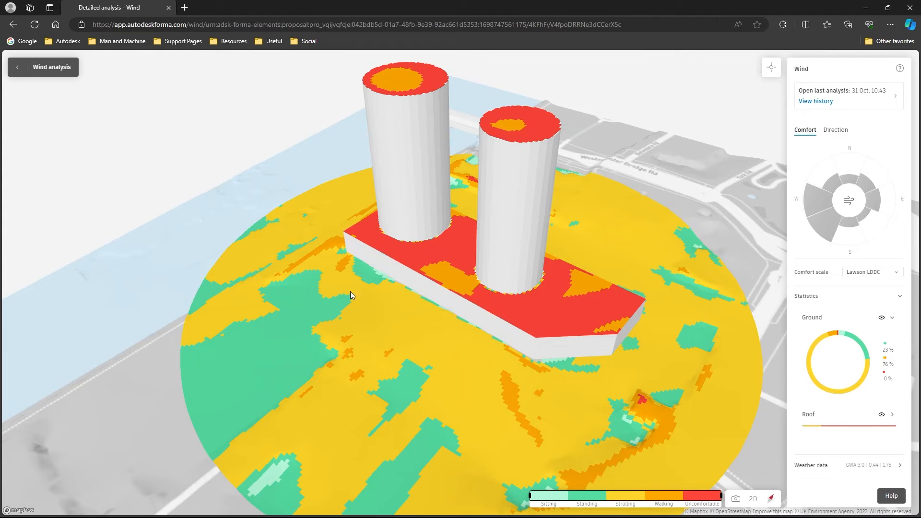
- Leave the detailed analysis and reload Proposal B's rapid wind results
click(16, 67)
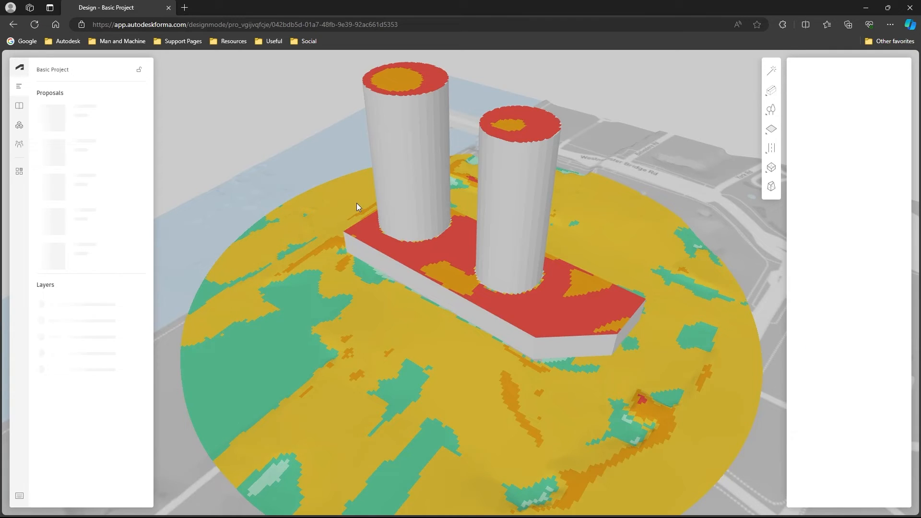
click(873, 91)
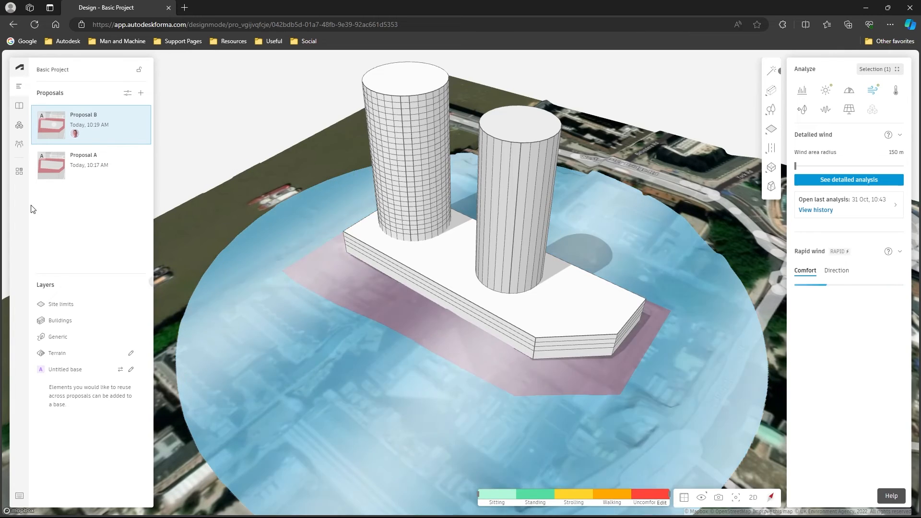
mouse_move(19, 172)
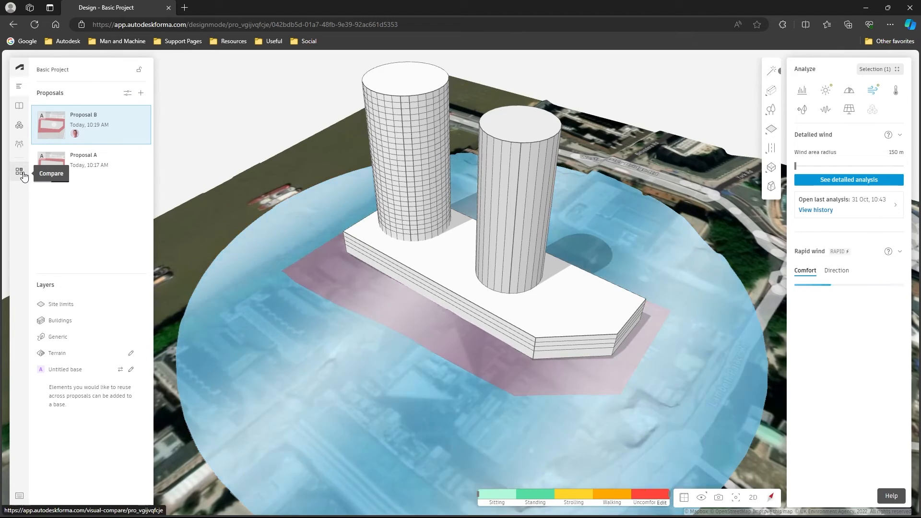
- In Compare view, expand Proposal A and load its Wind analysis into a pane
click(18, 171)
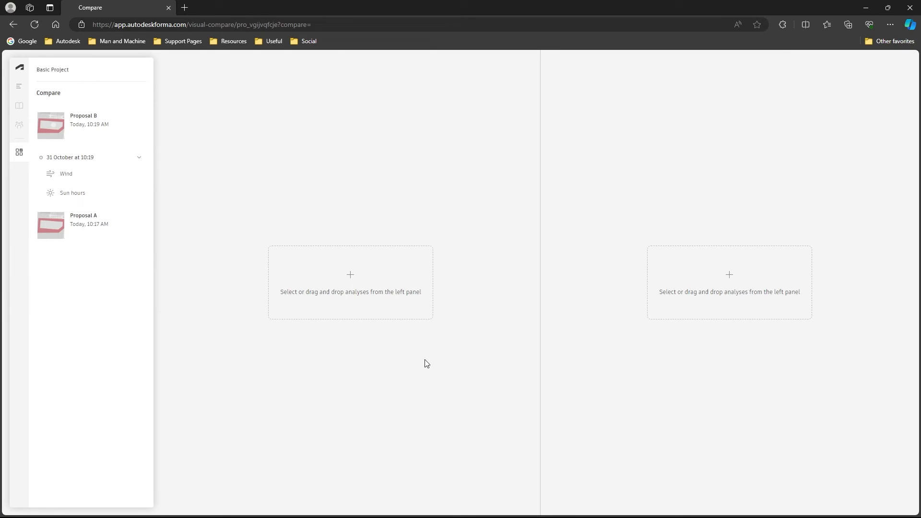
mouse_move(471, 320)
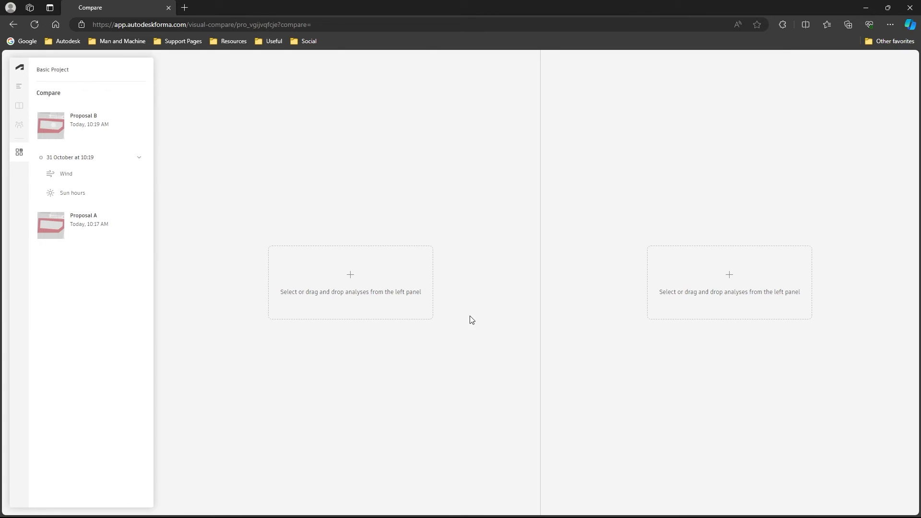
mouse_move(107, 305)
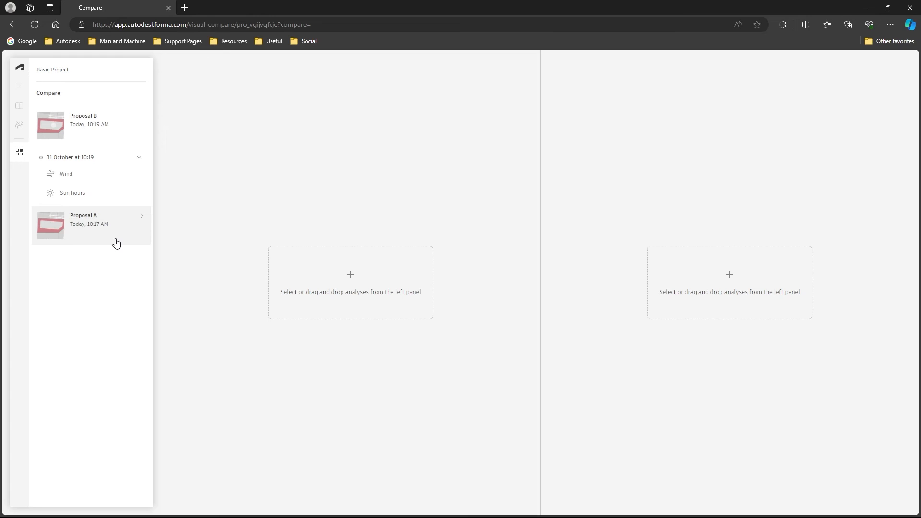
click(142, 225)
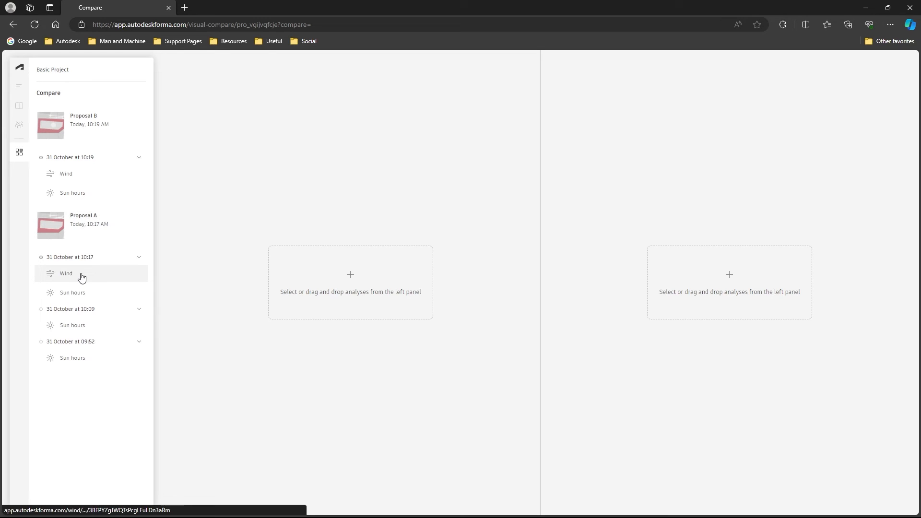
click(66, 273)
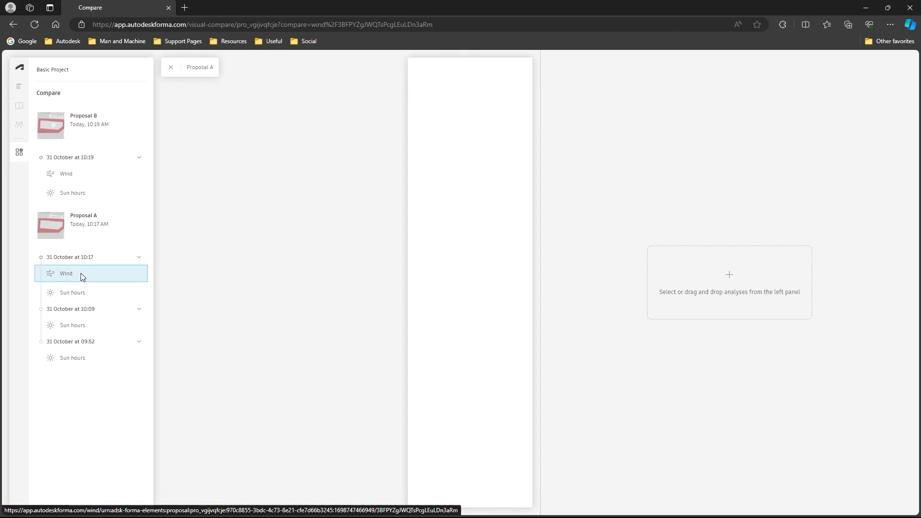
click(66, 274)
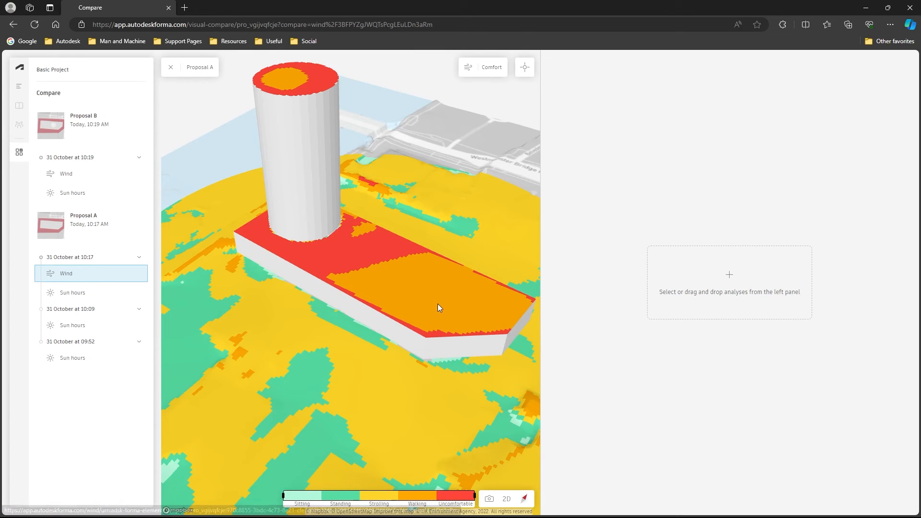
mouse_move(99, 176)
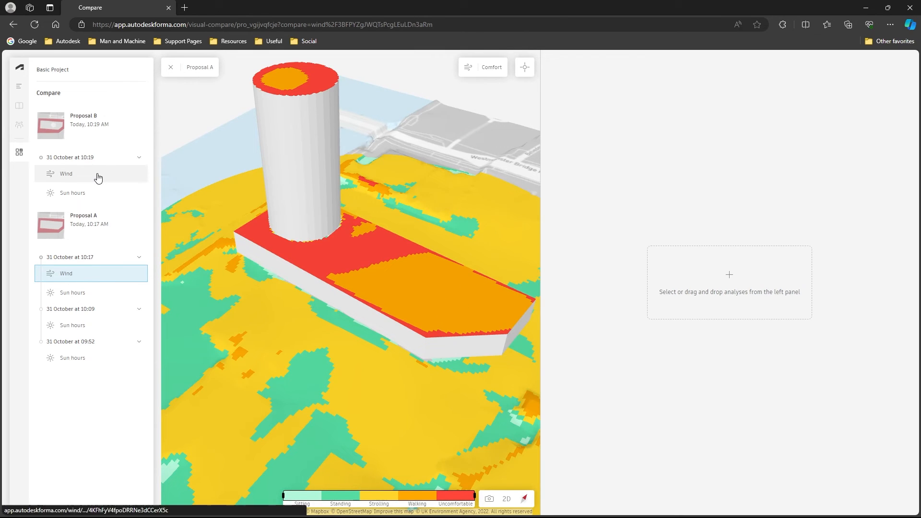
- Load Proposal B's Wind analysis into the second Compare pane beside Proposal A
click(66, 173)
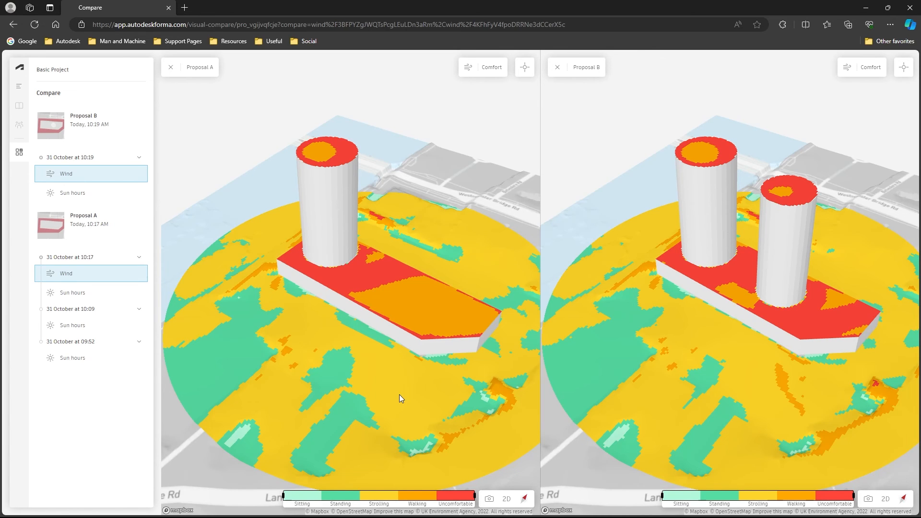
mouse_move(525, 67)
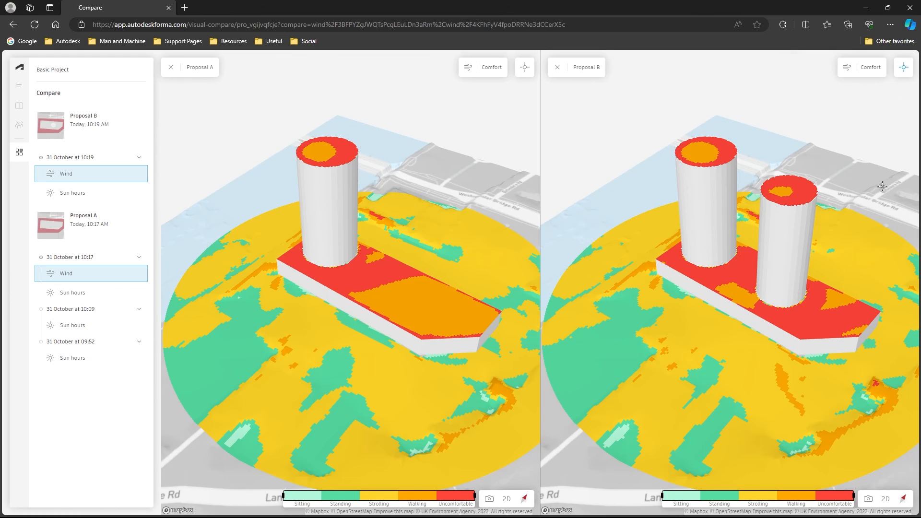
mouse_move(872, 395)
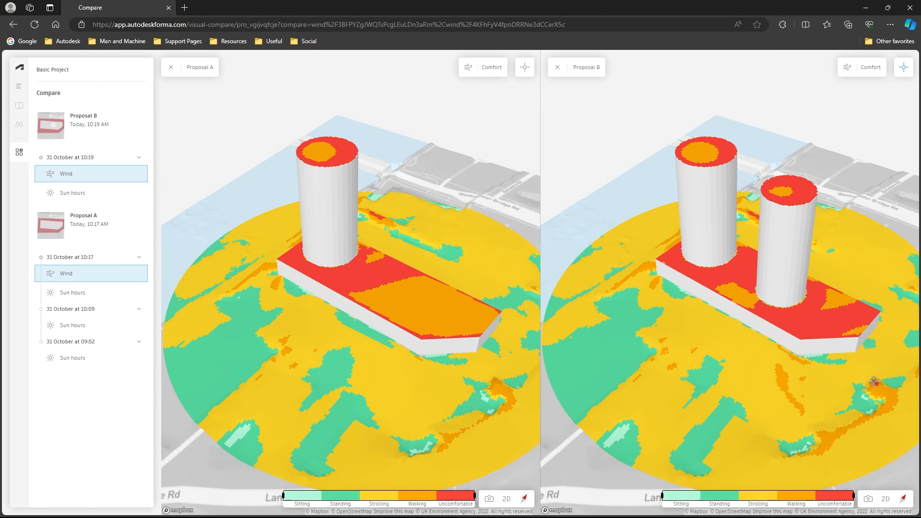
mouse_move(874, 381)
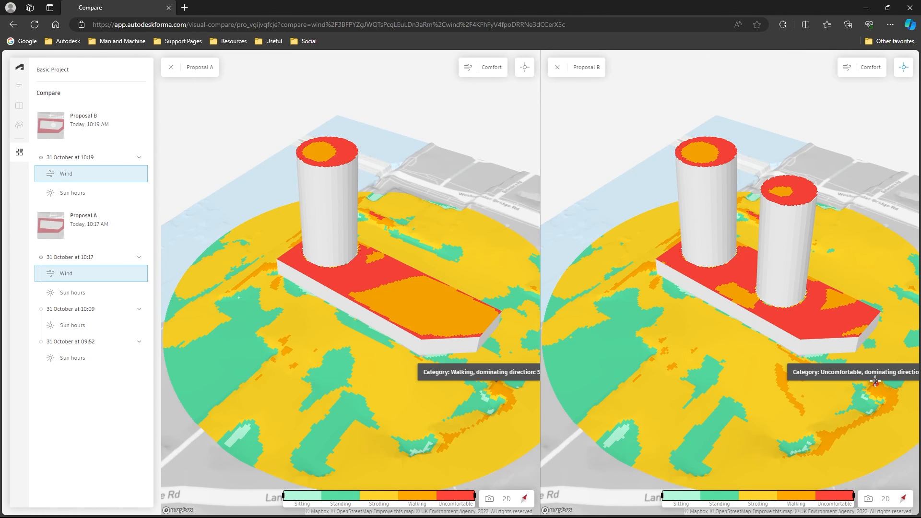